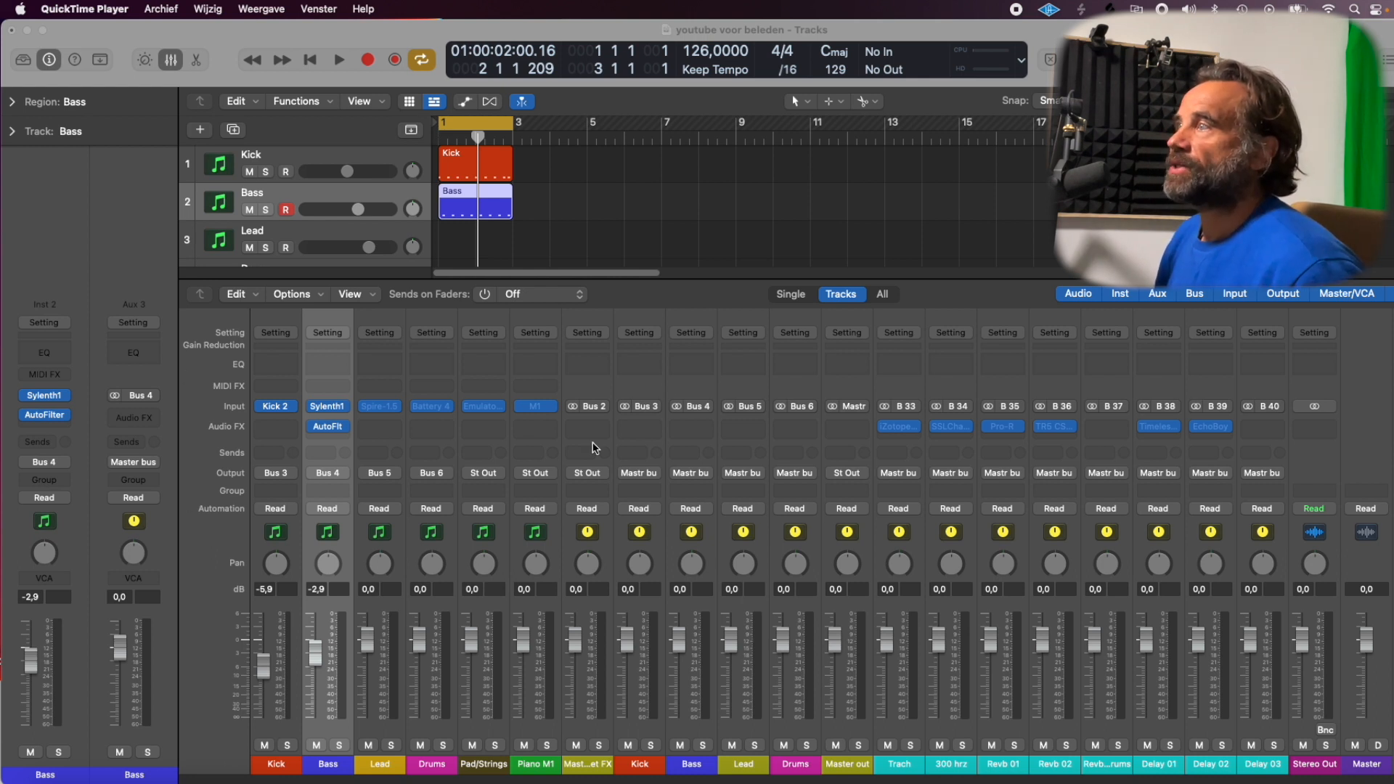
pyautogui.moveTo(462, 205)
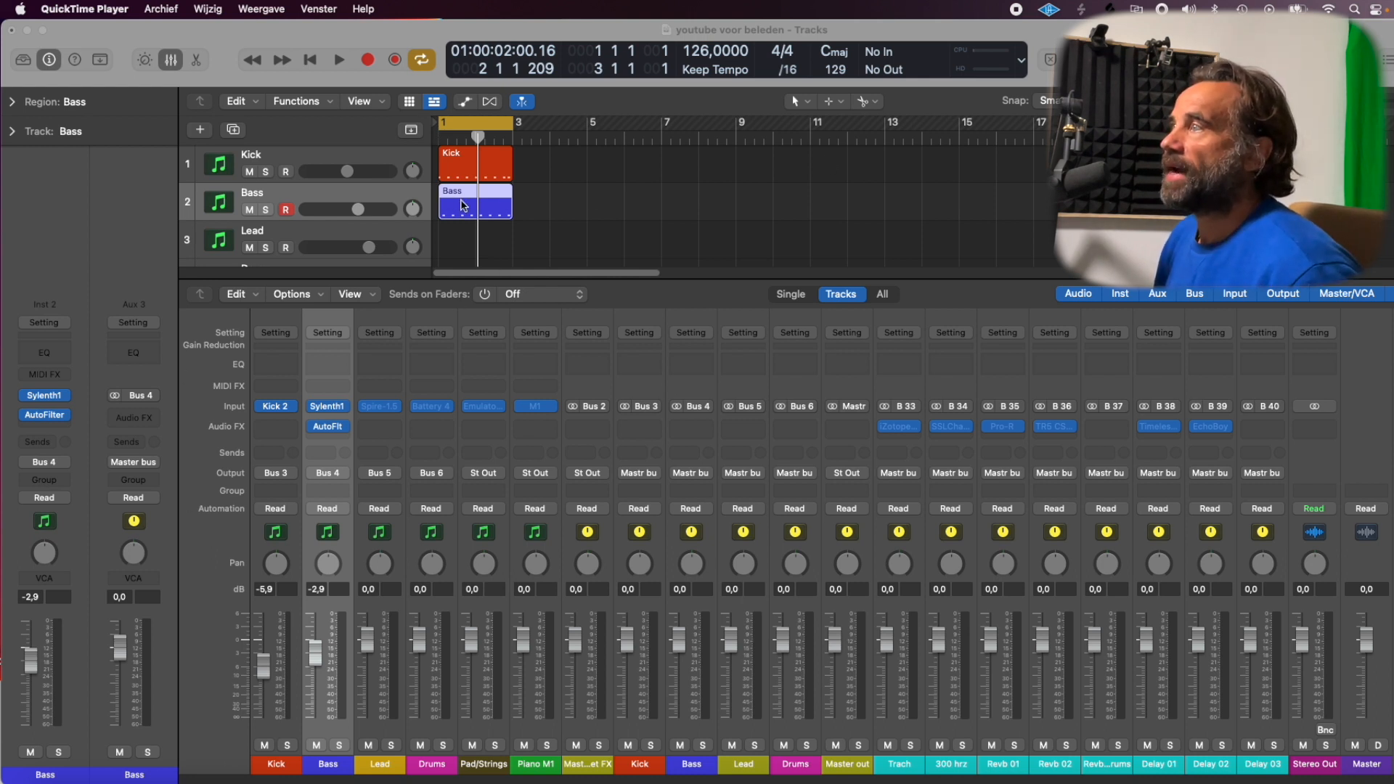
# Move the Bass region later, undo the move, then open Edit > Undo History.
pyautogui.moveTo(476, 205); pyautogui.dragTo(587, 204)
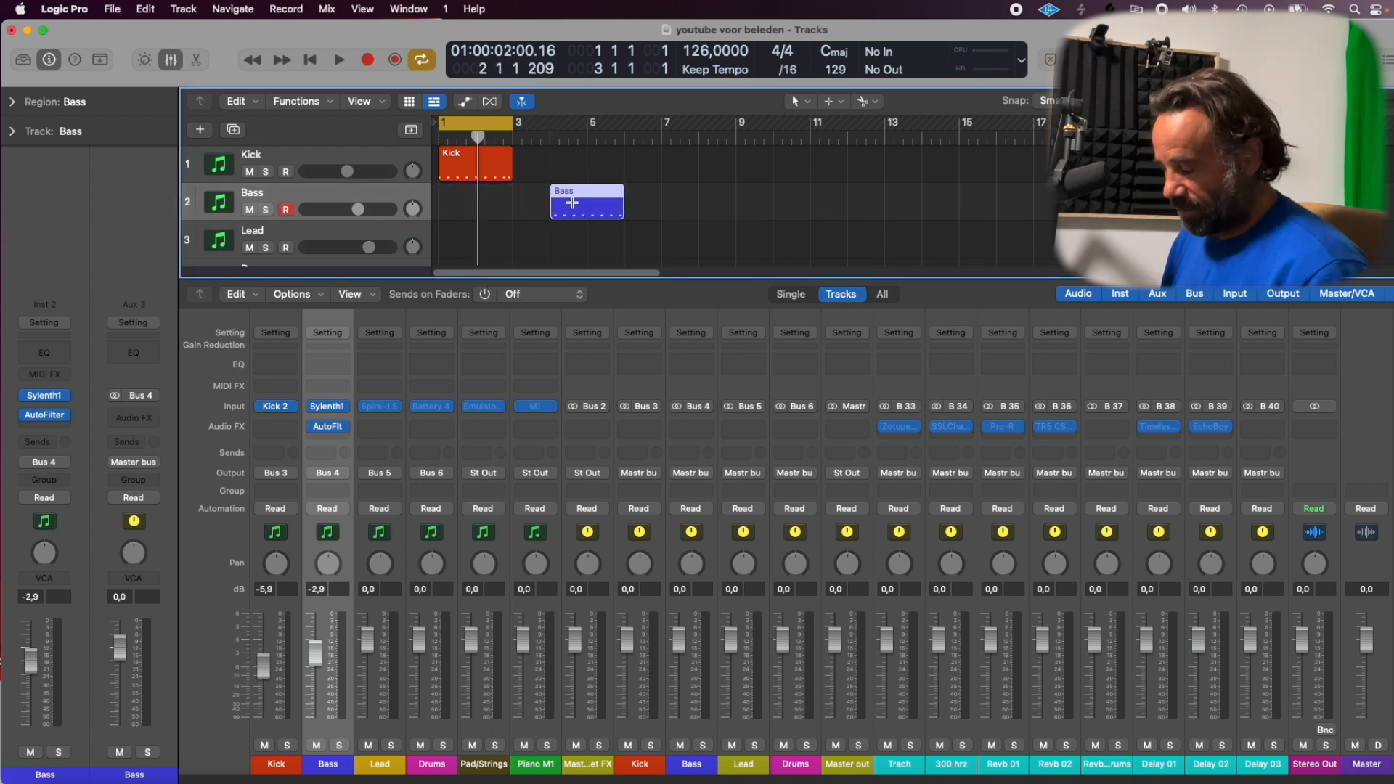
pyautogui.press('cmd+z')
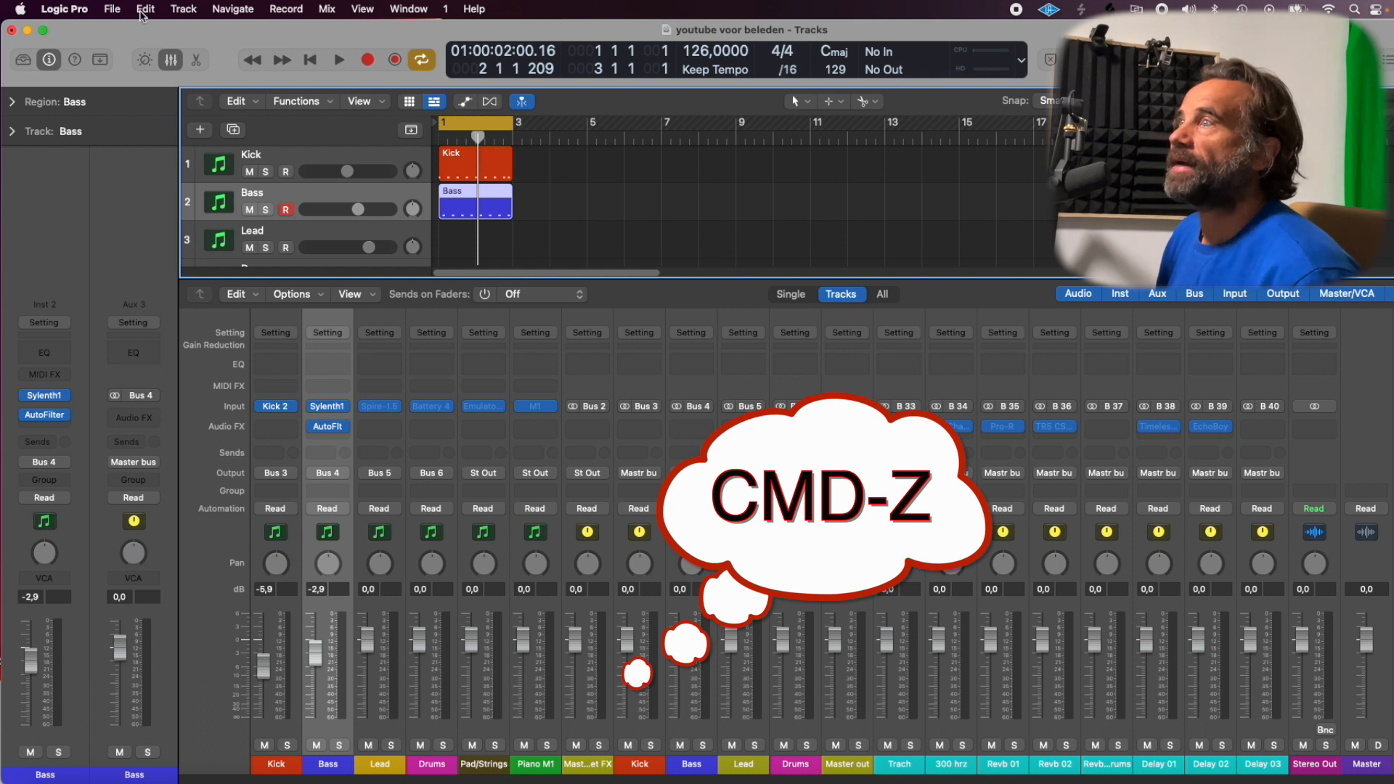
pyautogui.click(145, 9)
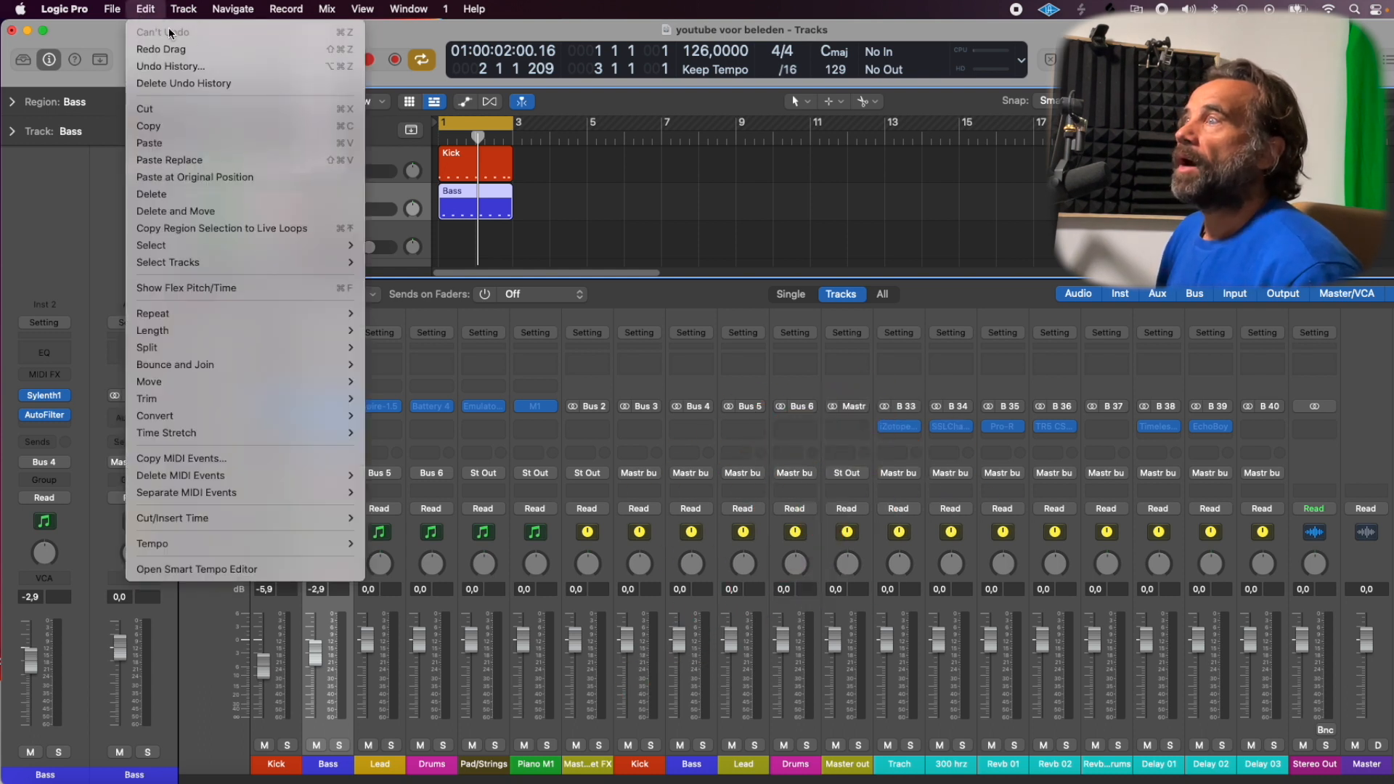
pyautogui.moveTo(170, 66)
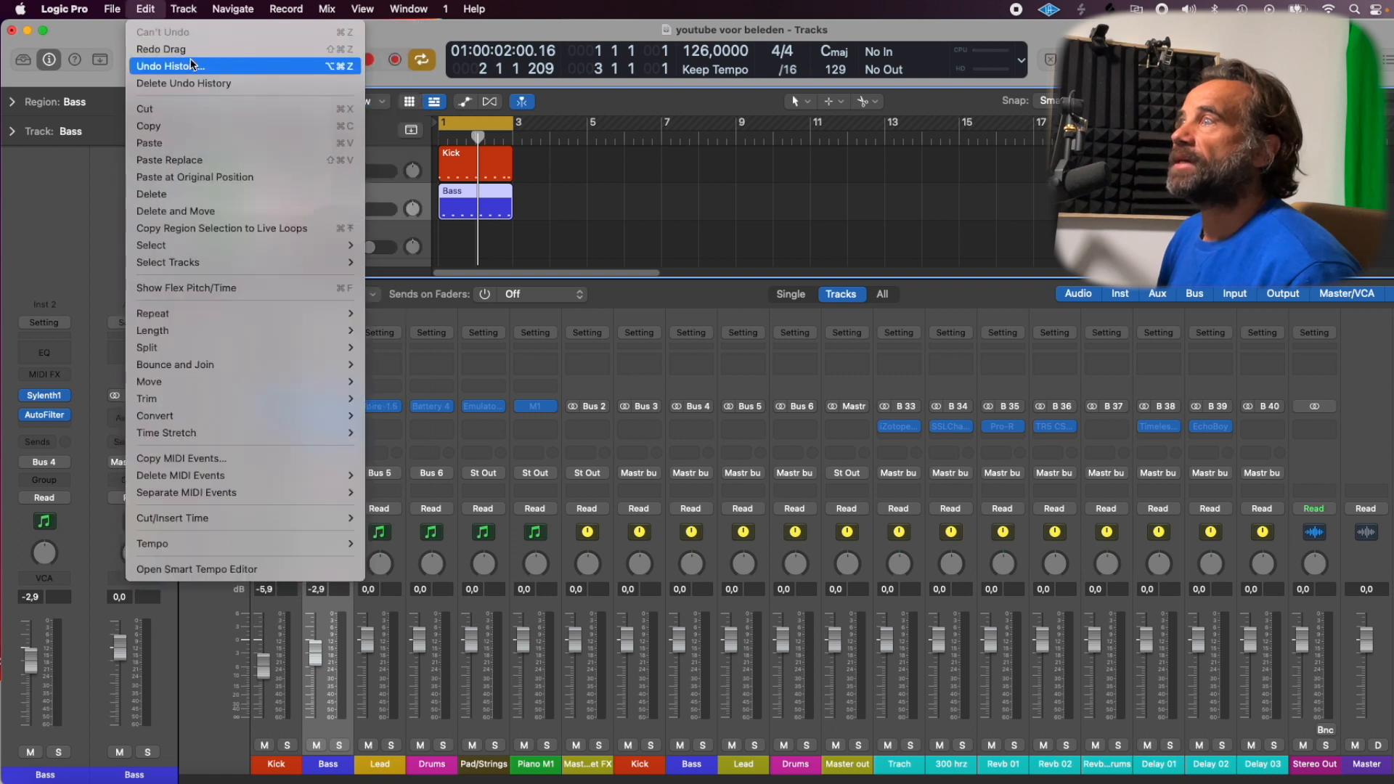
pyautogui.click(183, 9)
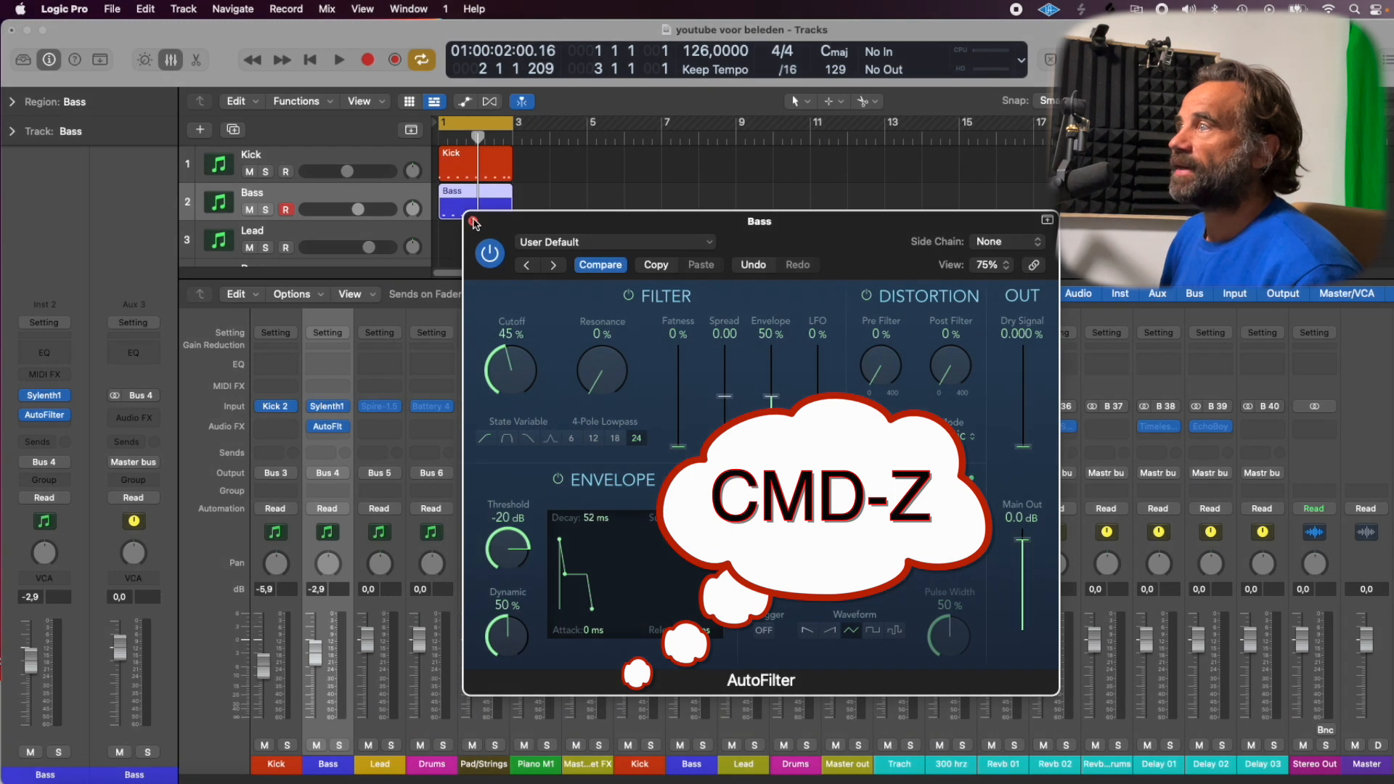
# Try undoing the 50% AutoFilter cutoff change, then close the AutoFilter window.
pyautogui.press('cmd+z')
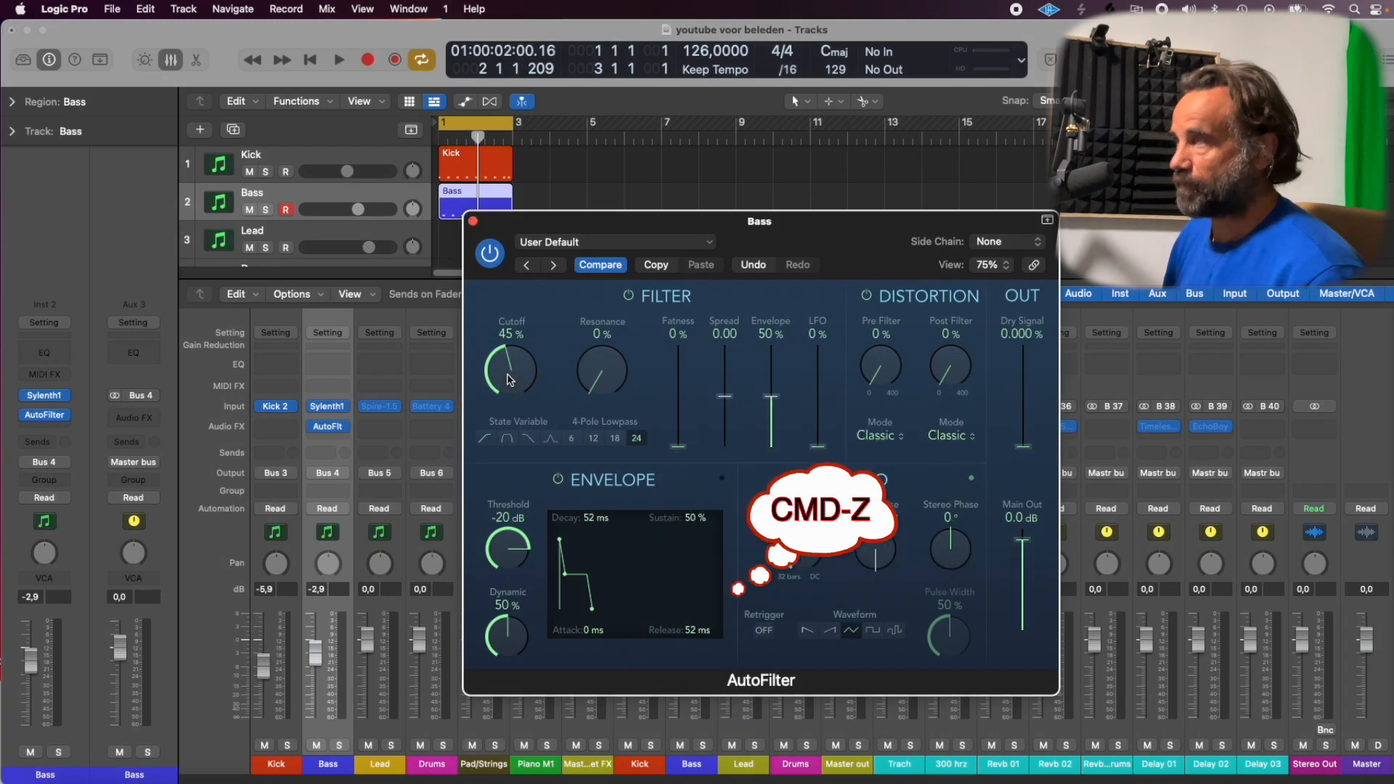
pyautogui.press('cmd+z')
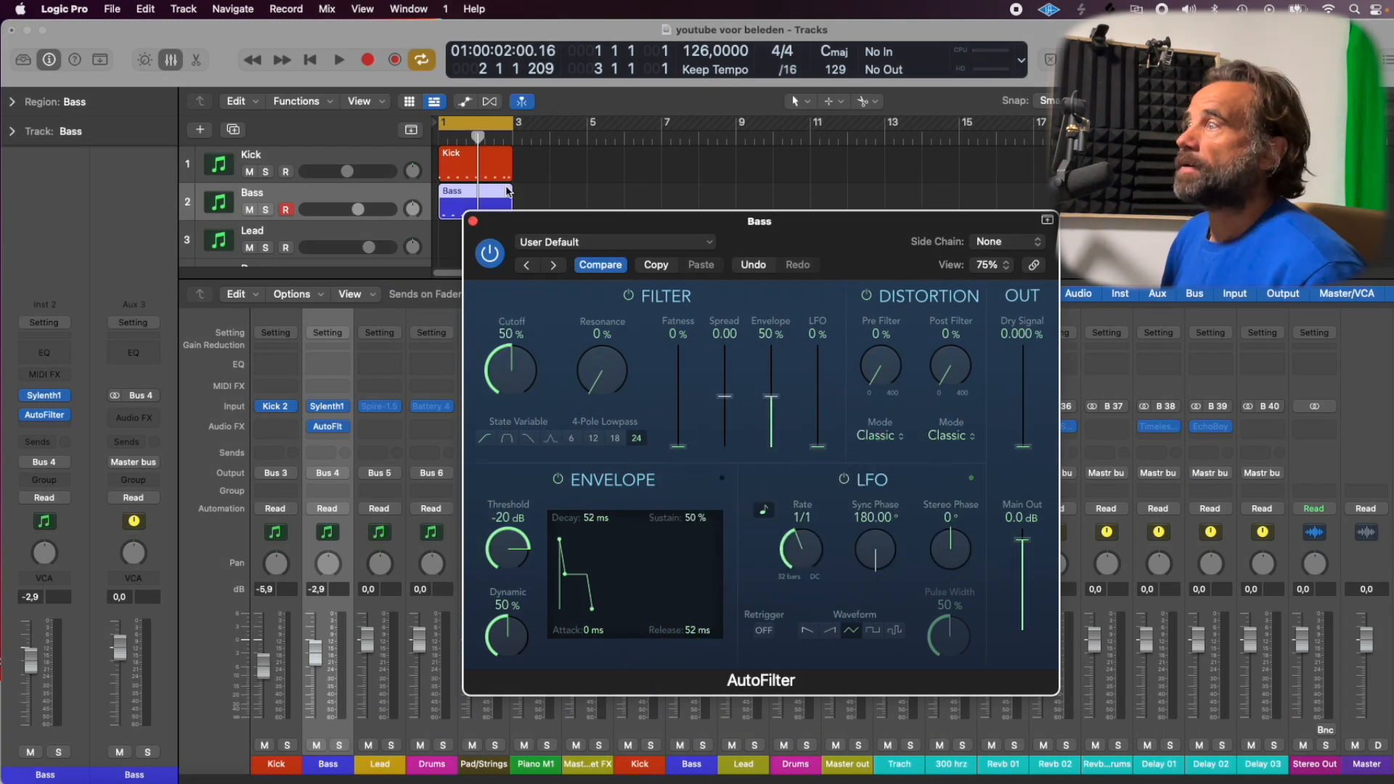
pyautogui.click(472, 220)
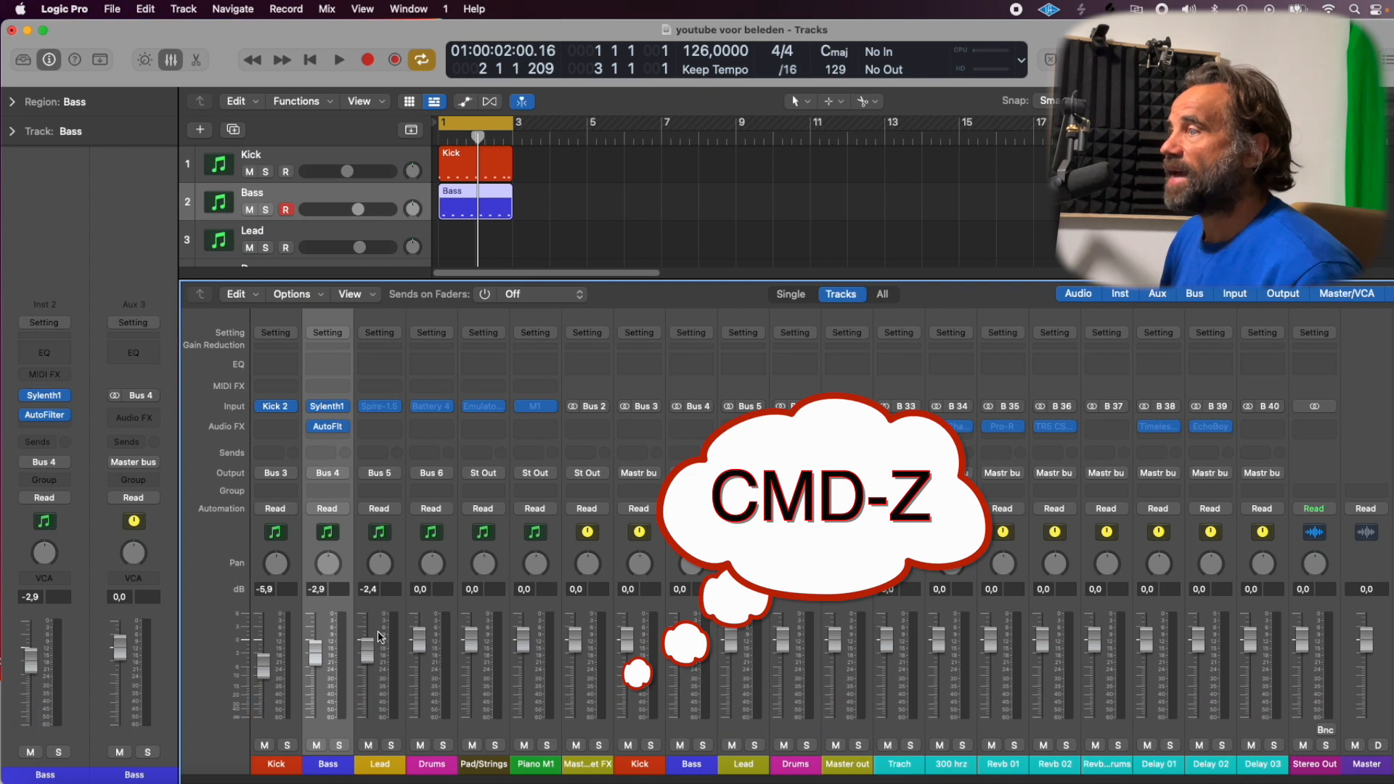
# Try undoing the Lead volume (-2.4 dB) and pan (+6) changes with Cmd-Z.
pyautogui.press('cmd+z')
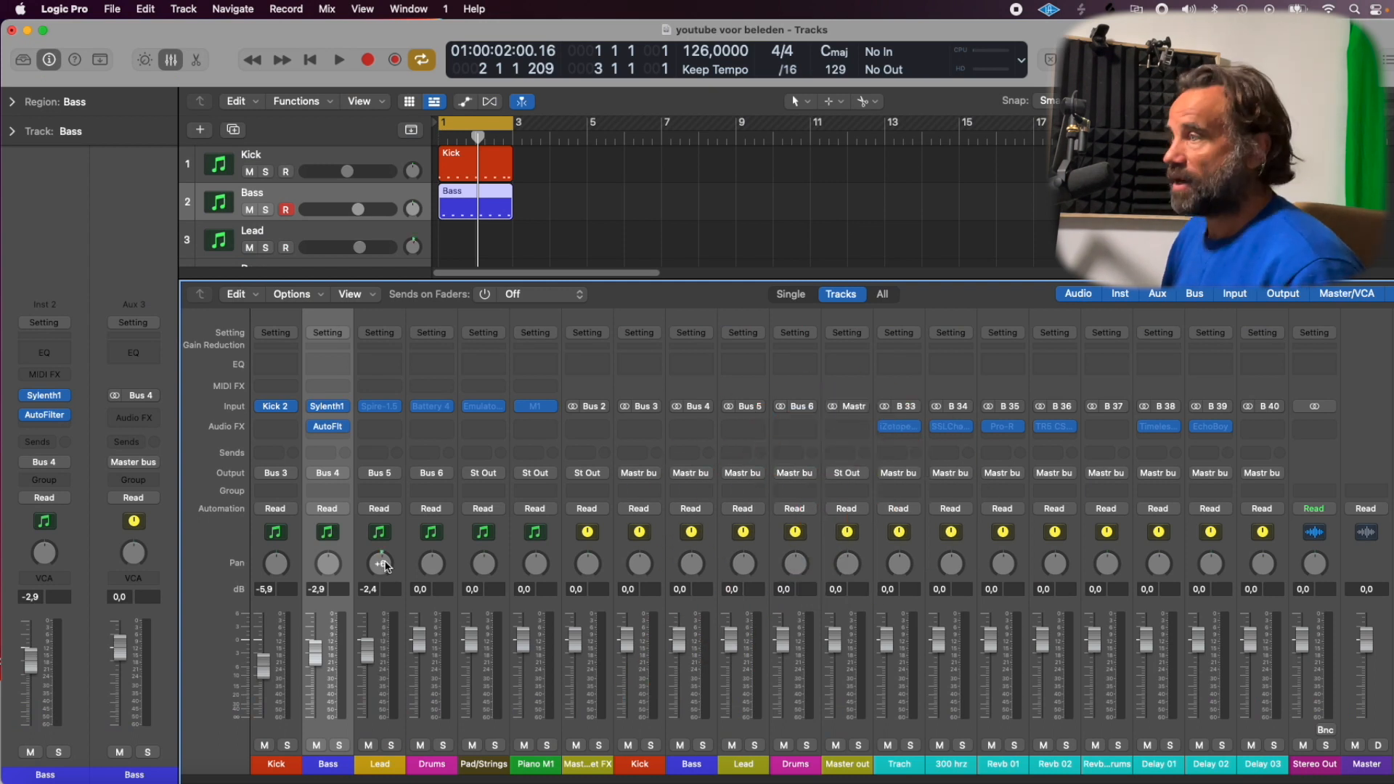
pyautogui.press('cmd+z')
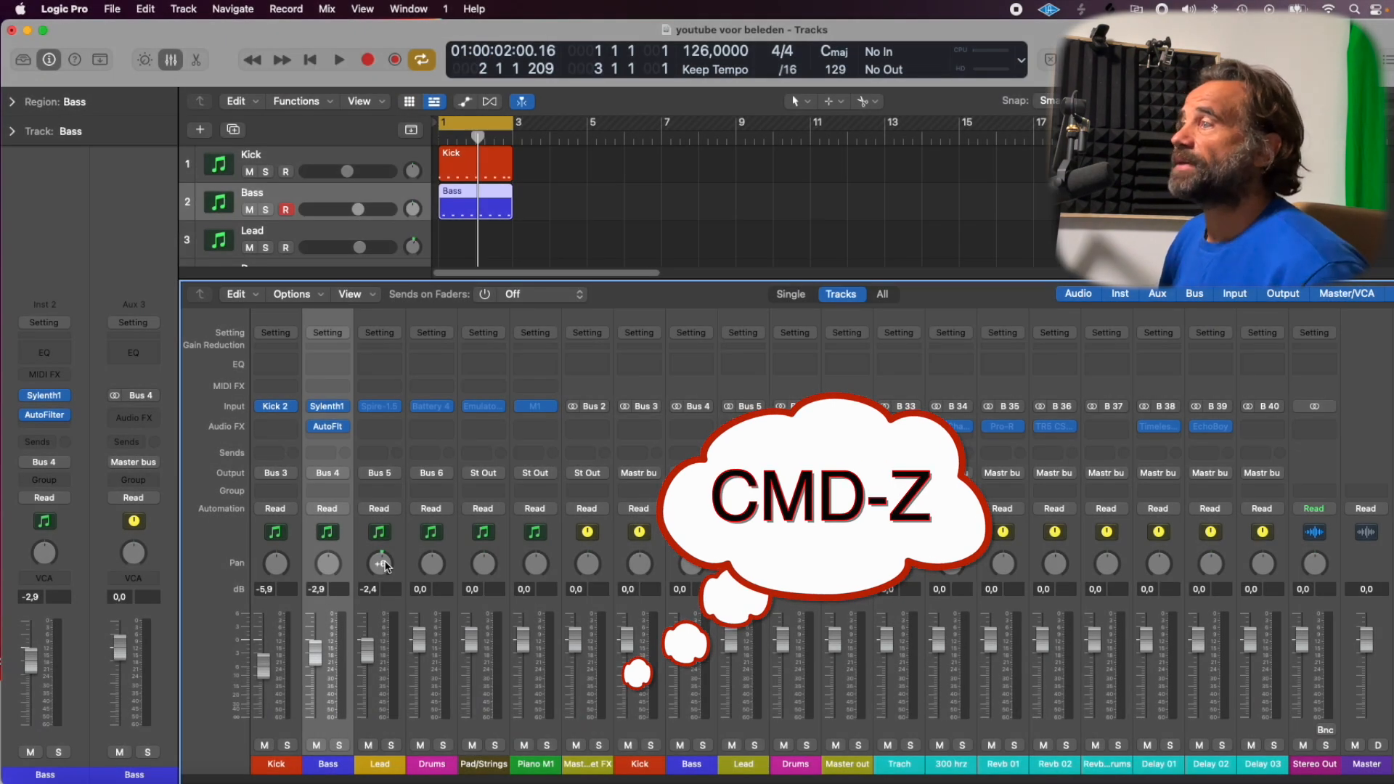
pyautogui.press('cmd+z')
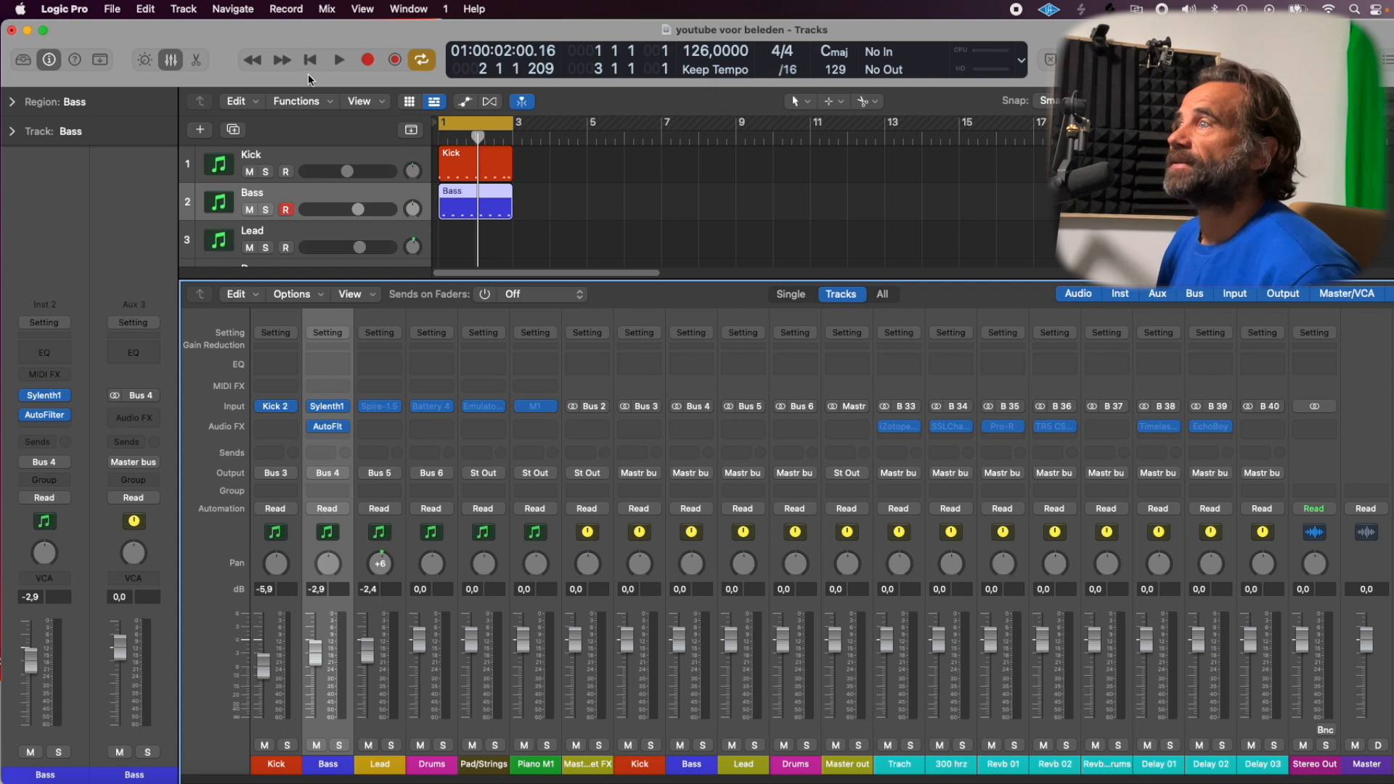
# Open the Undo History window from the Edit menu.
pyautogui.click(111, 9)
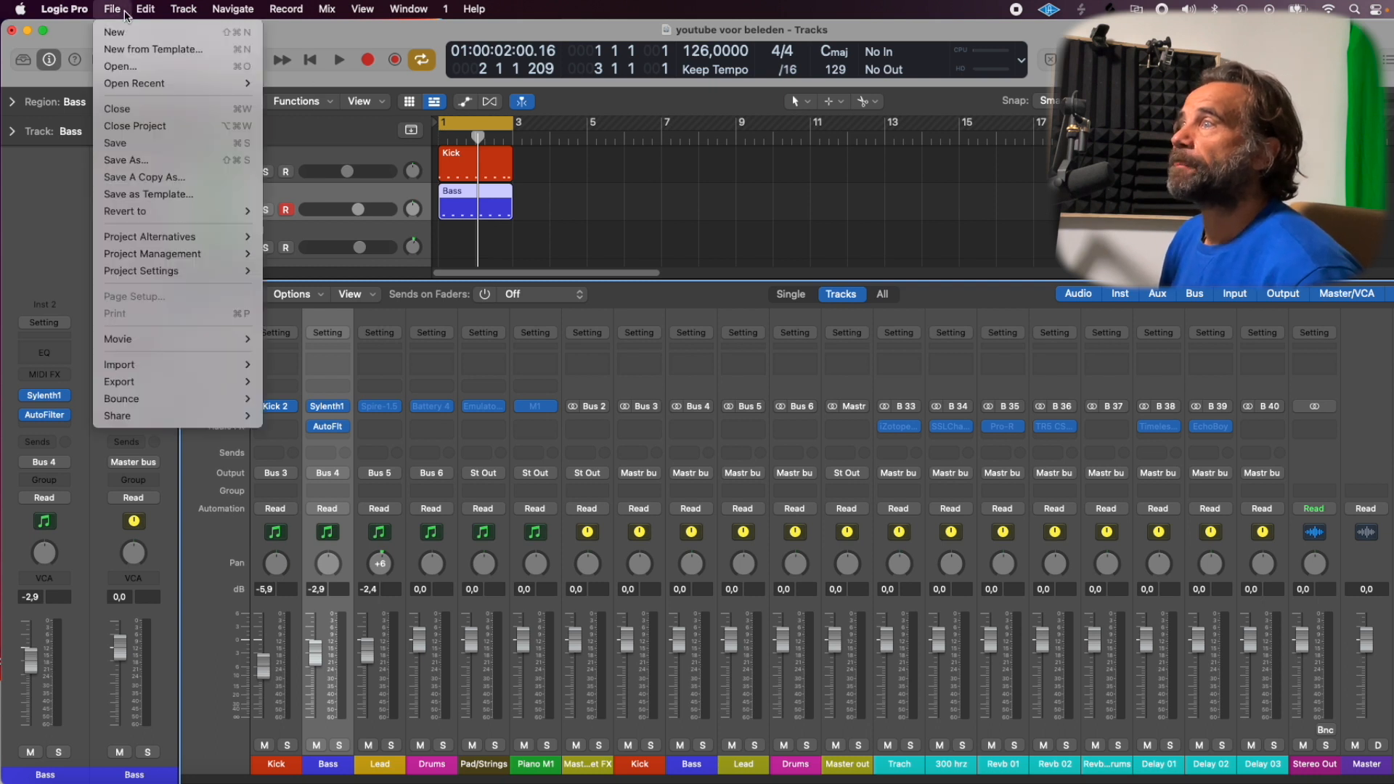
pyautogui.click(144, 8)
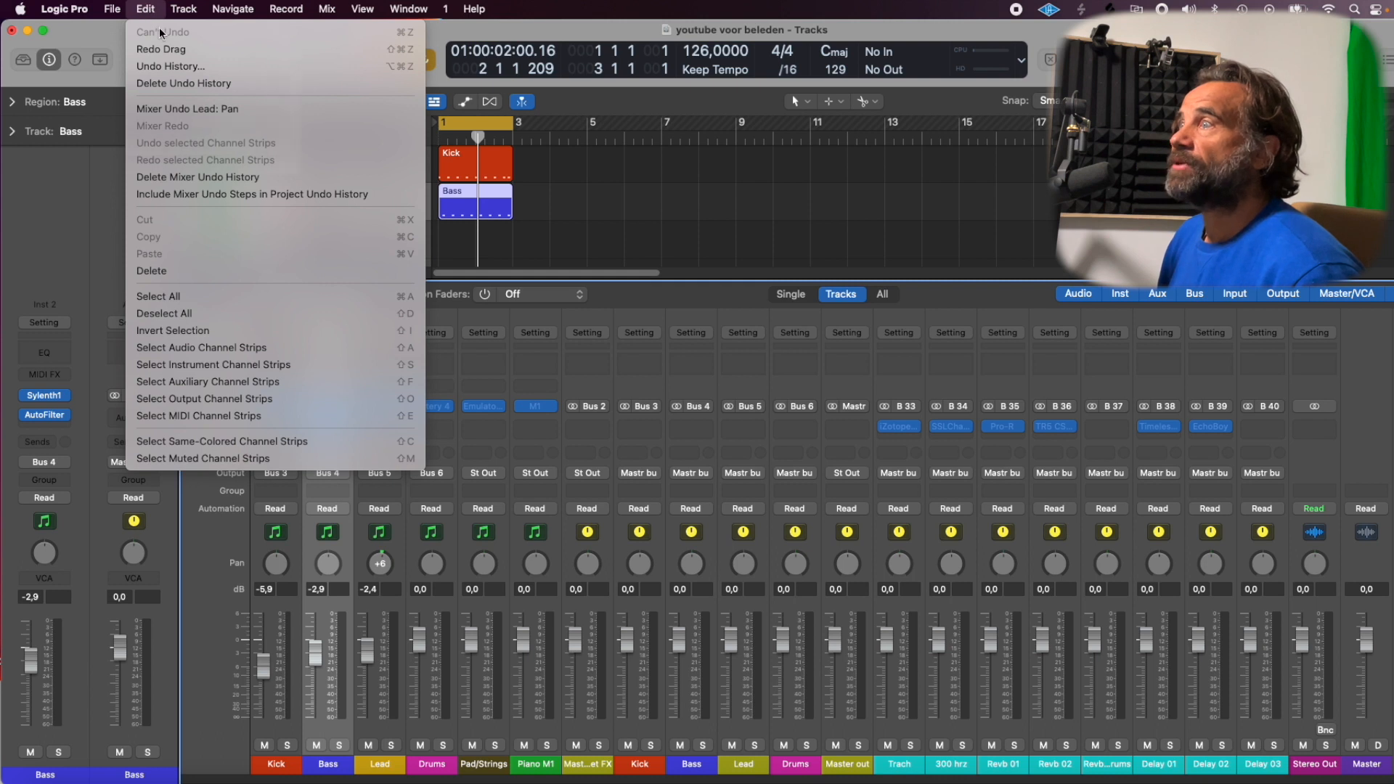
pyautogui.moveTo(170, 67)
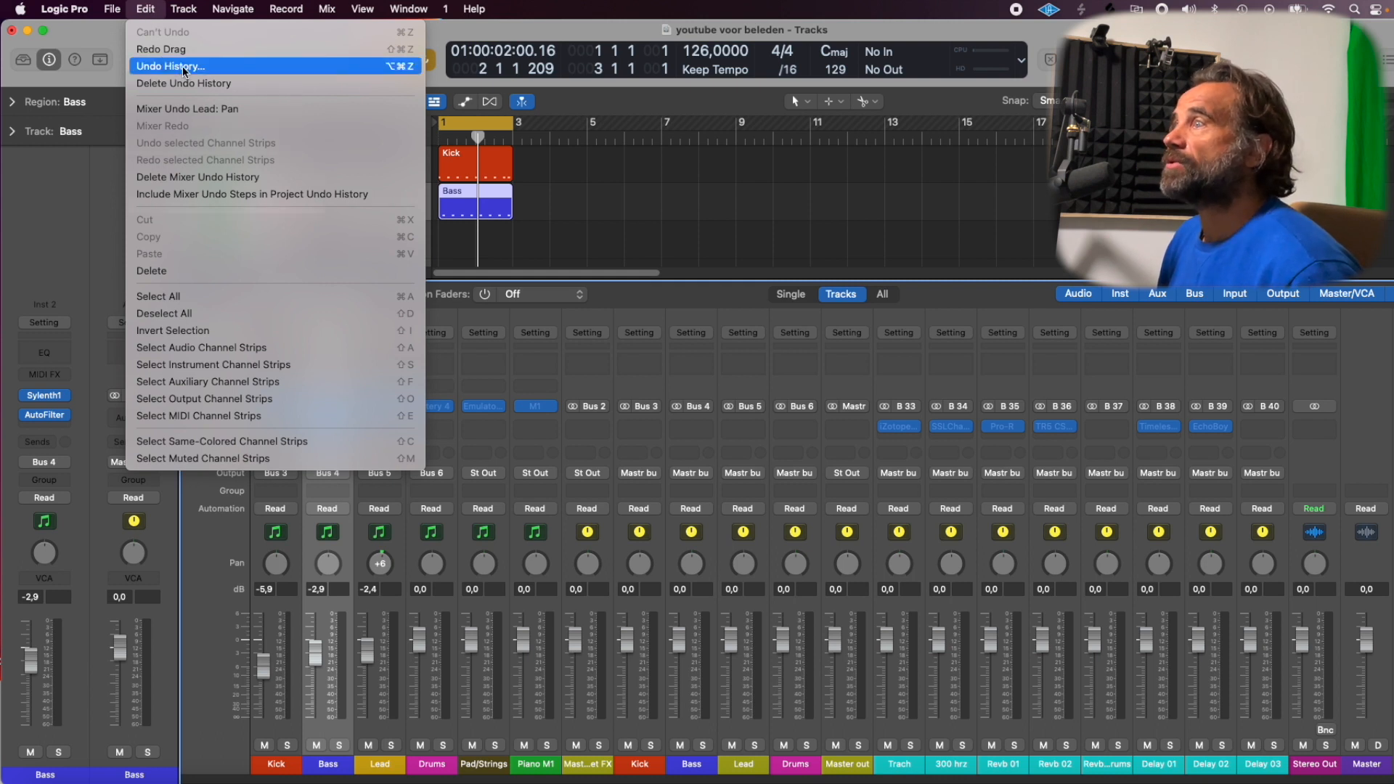
pyautogui.click(171, 66)
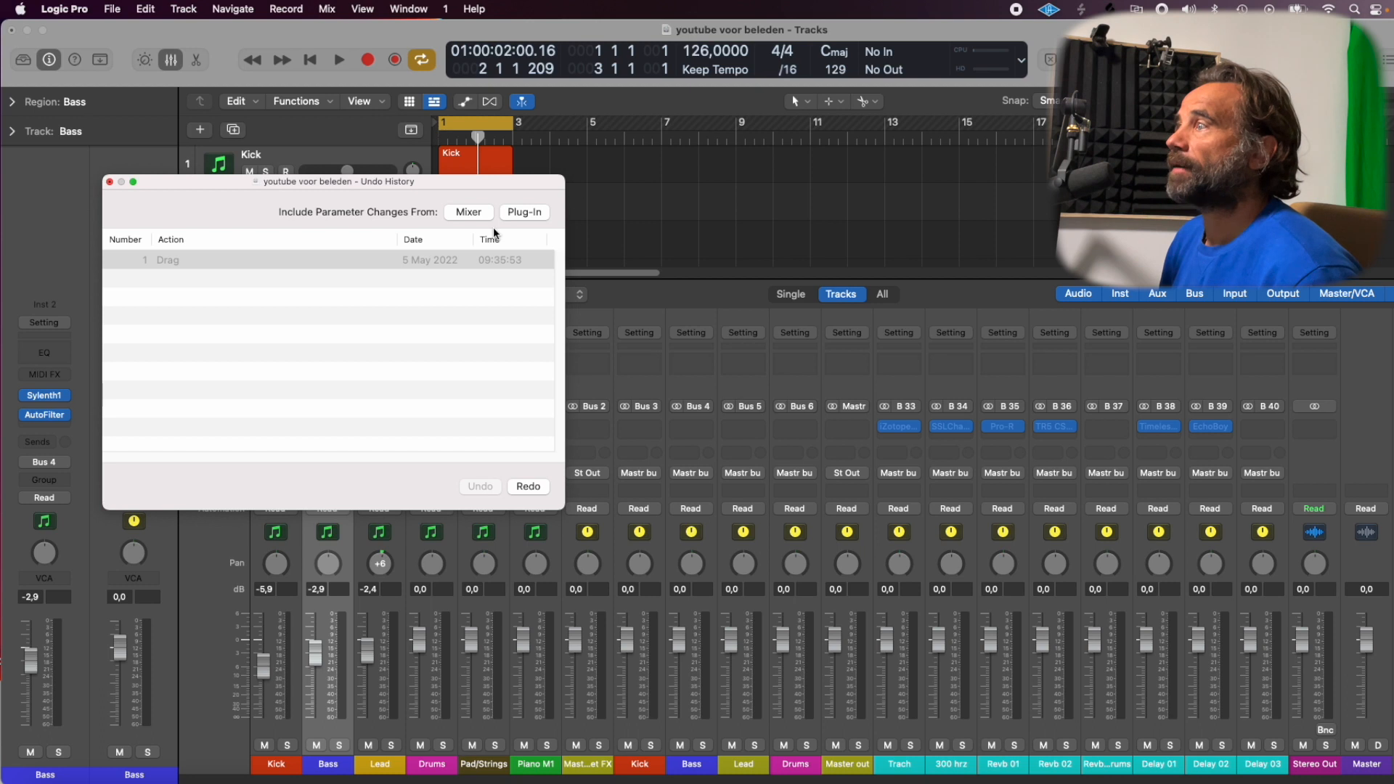
# Include Mixer and Plug-in parameter changes in Undo History, and bypass the Bass AutoFilter.
pyautogui.click(469, 211)
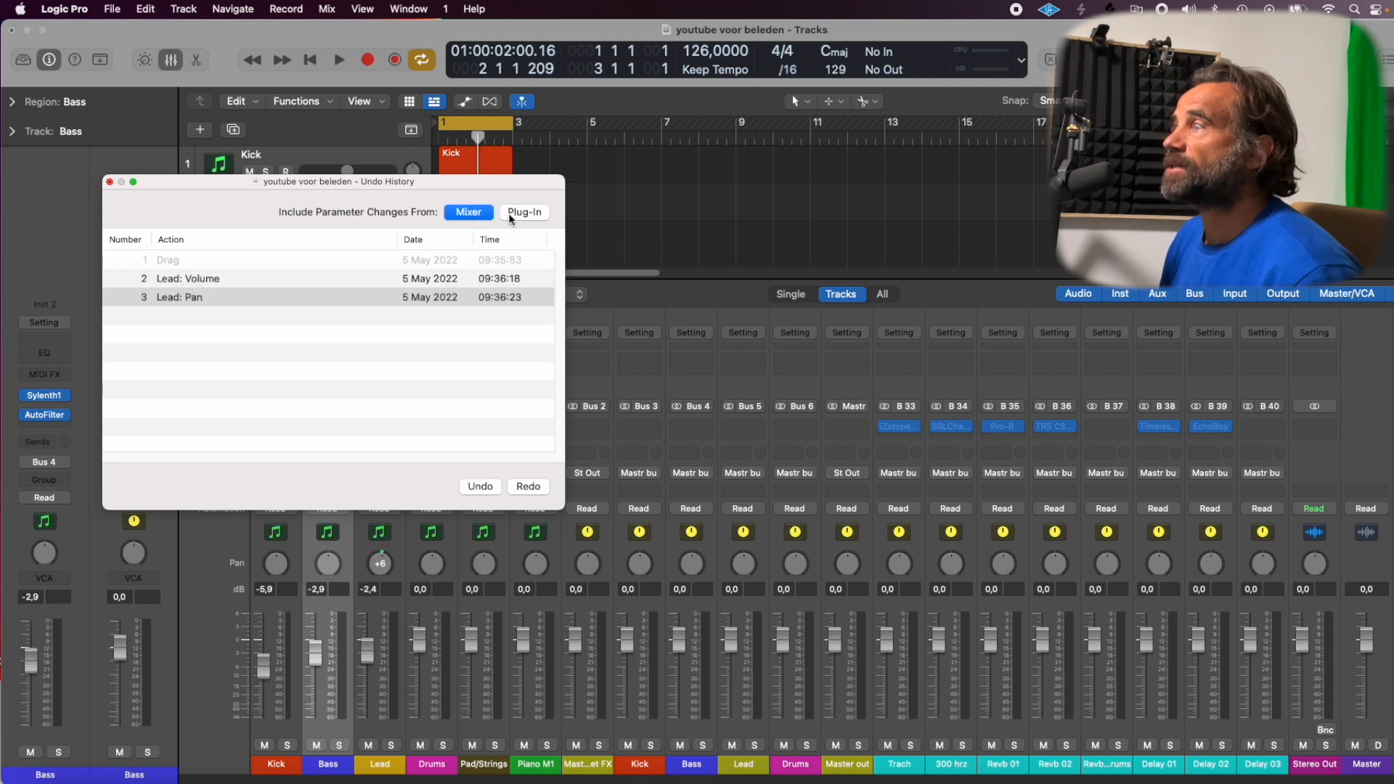
pyautogui.click(524, 211)
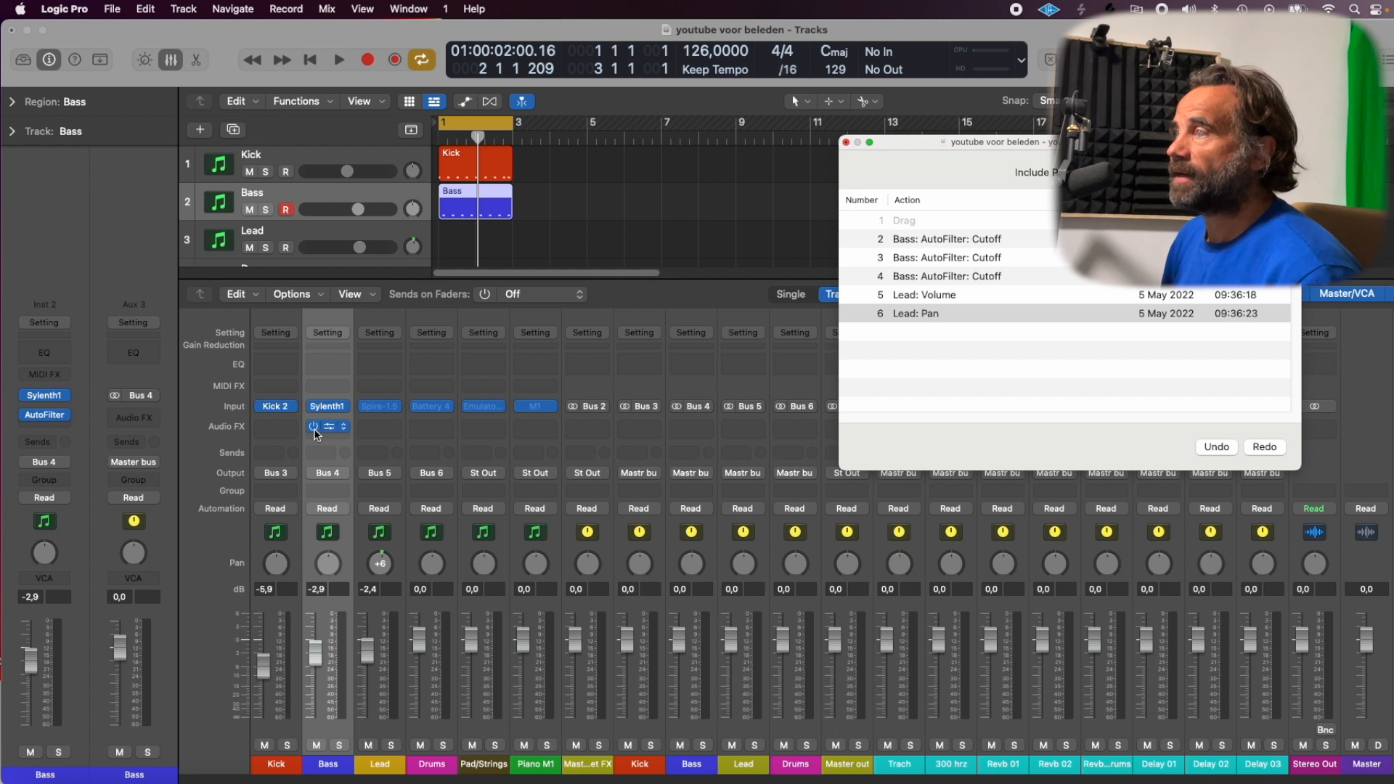
pyautogui.click(313, 426)
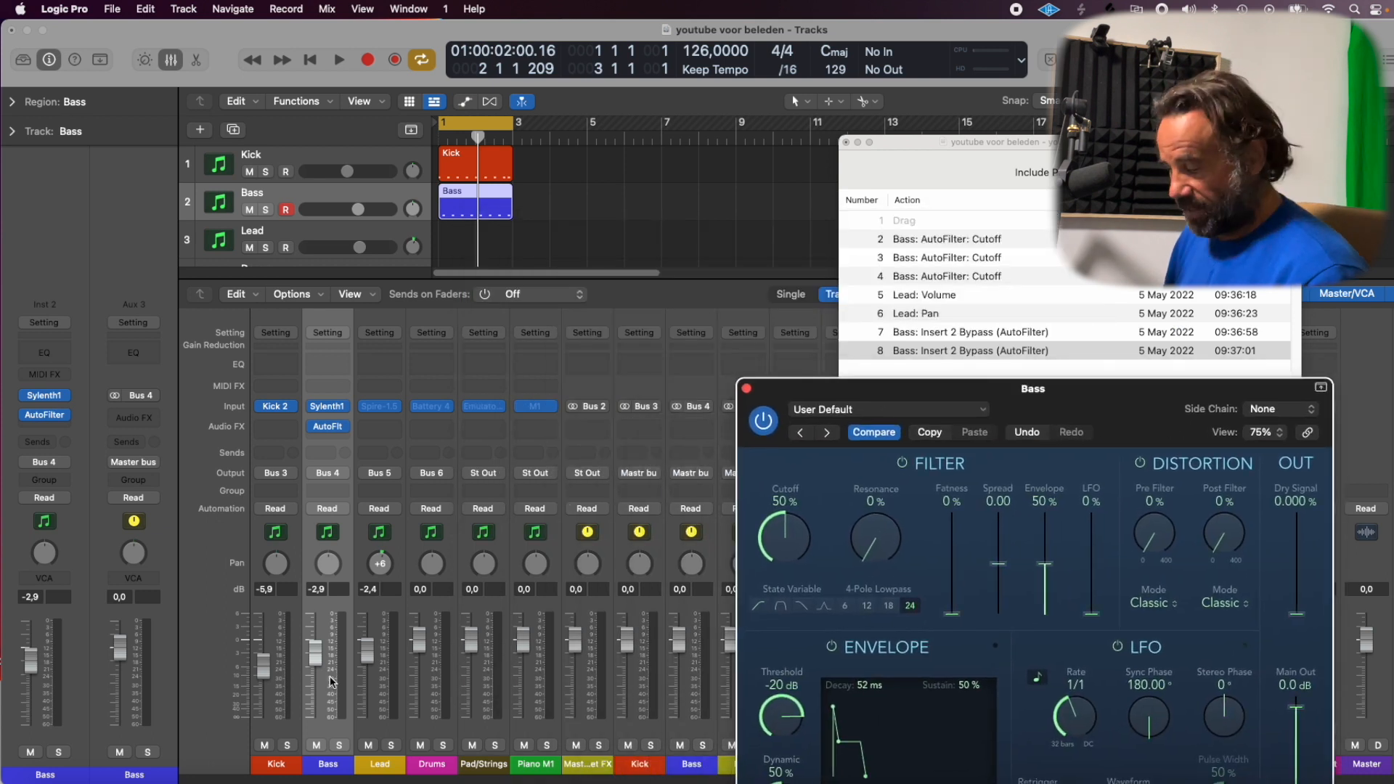
pyautogui.moveTo(381, 574)
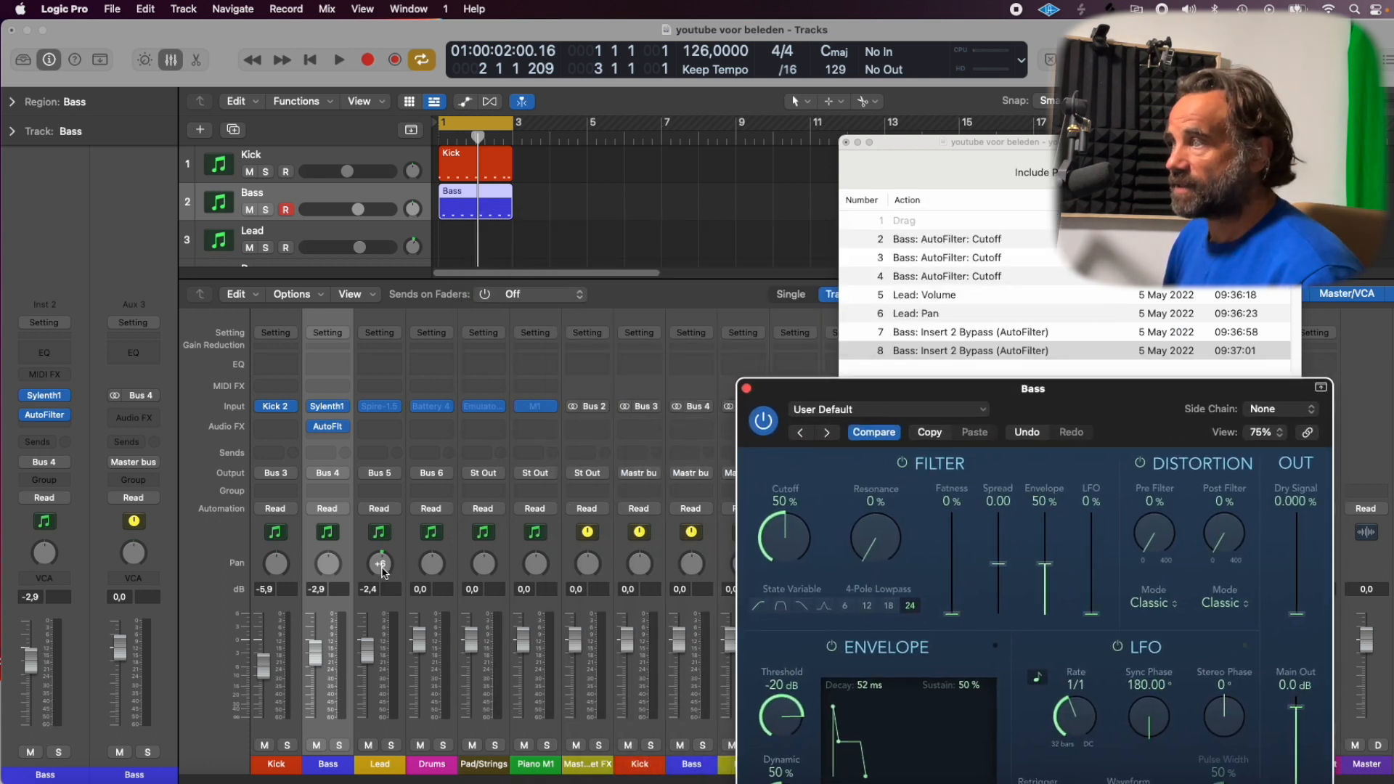
pyautogui.moveTo(380, 563)
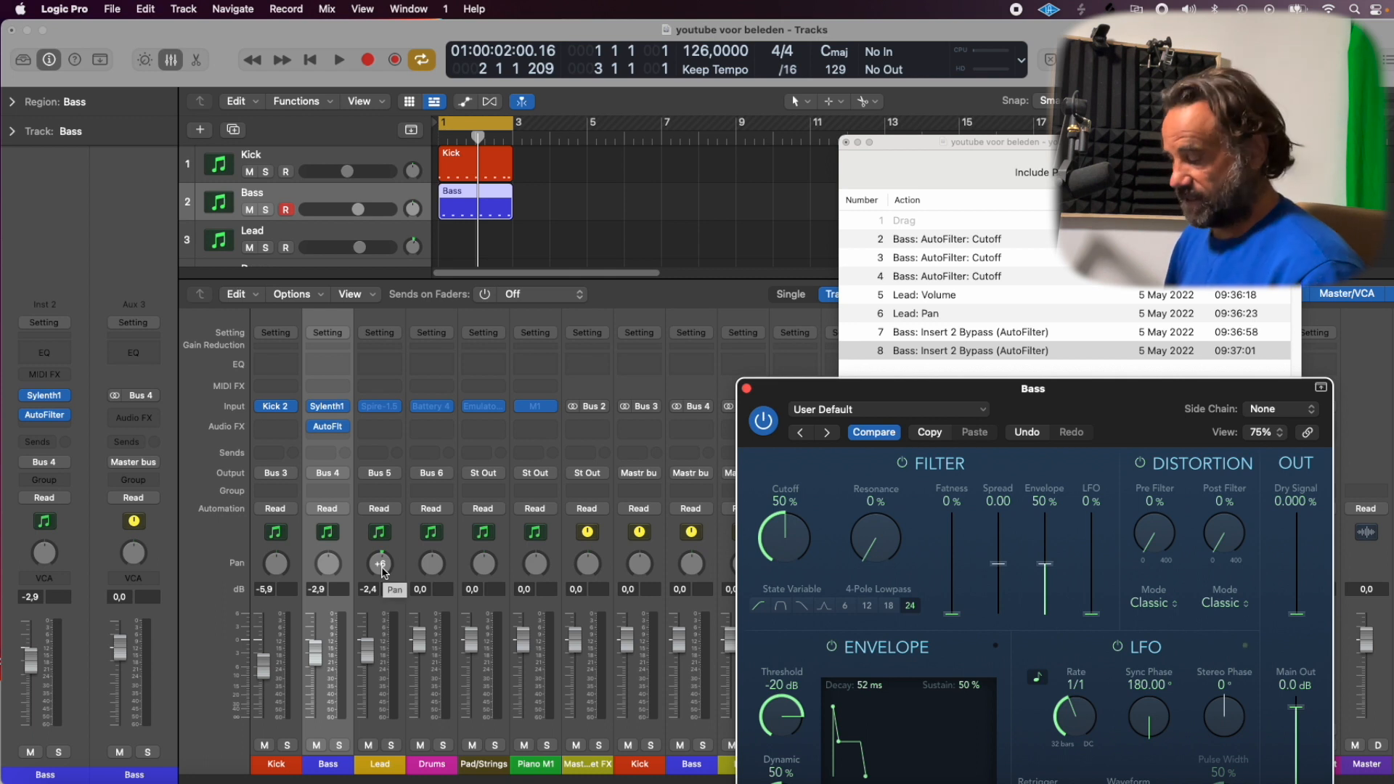
# Undo the three latest history entries, returning Lead volume and pan to 0.
pyautogui.press('cmd+z')
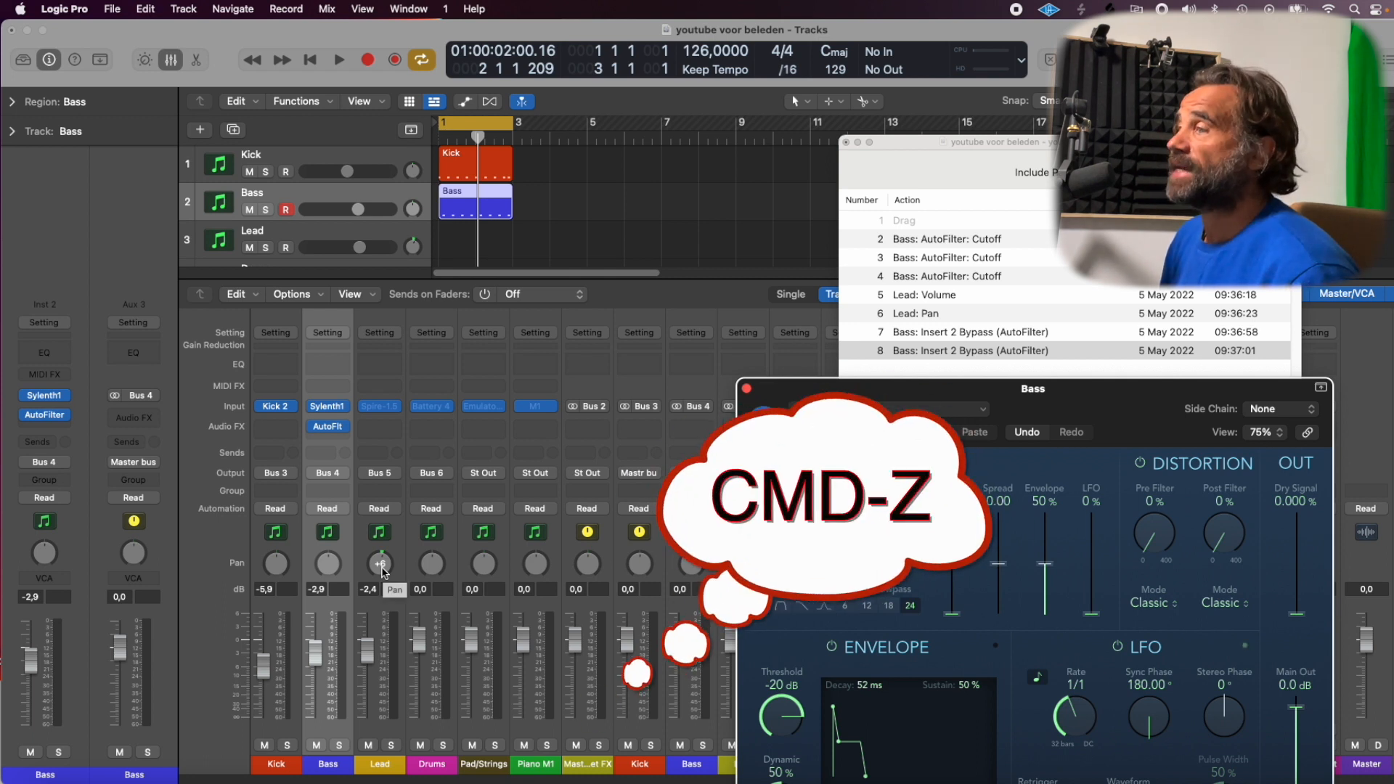
pyautogui.press('cmd+z')
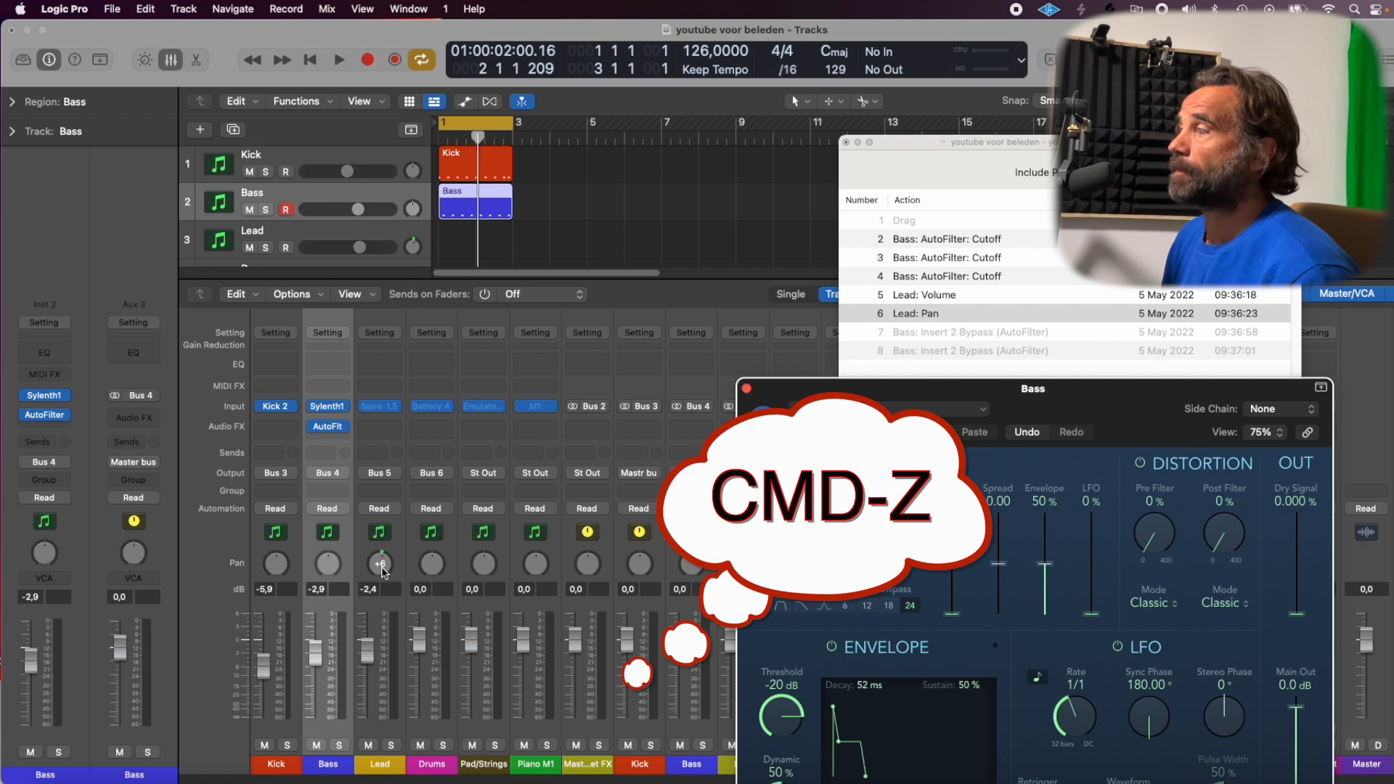
pyautogui.press('cmd+z')
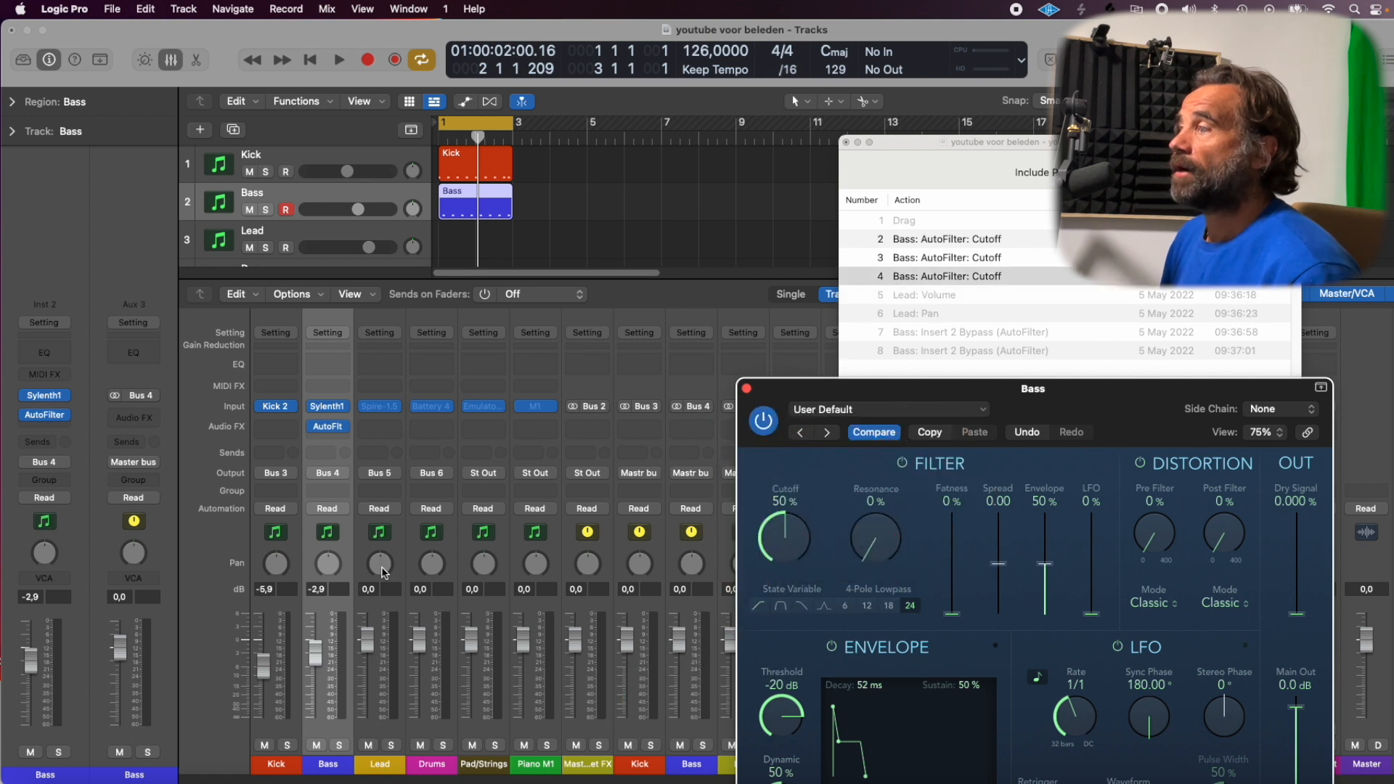
pyautogui.moveTo(720, 634)
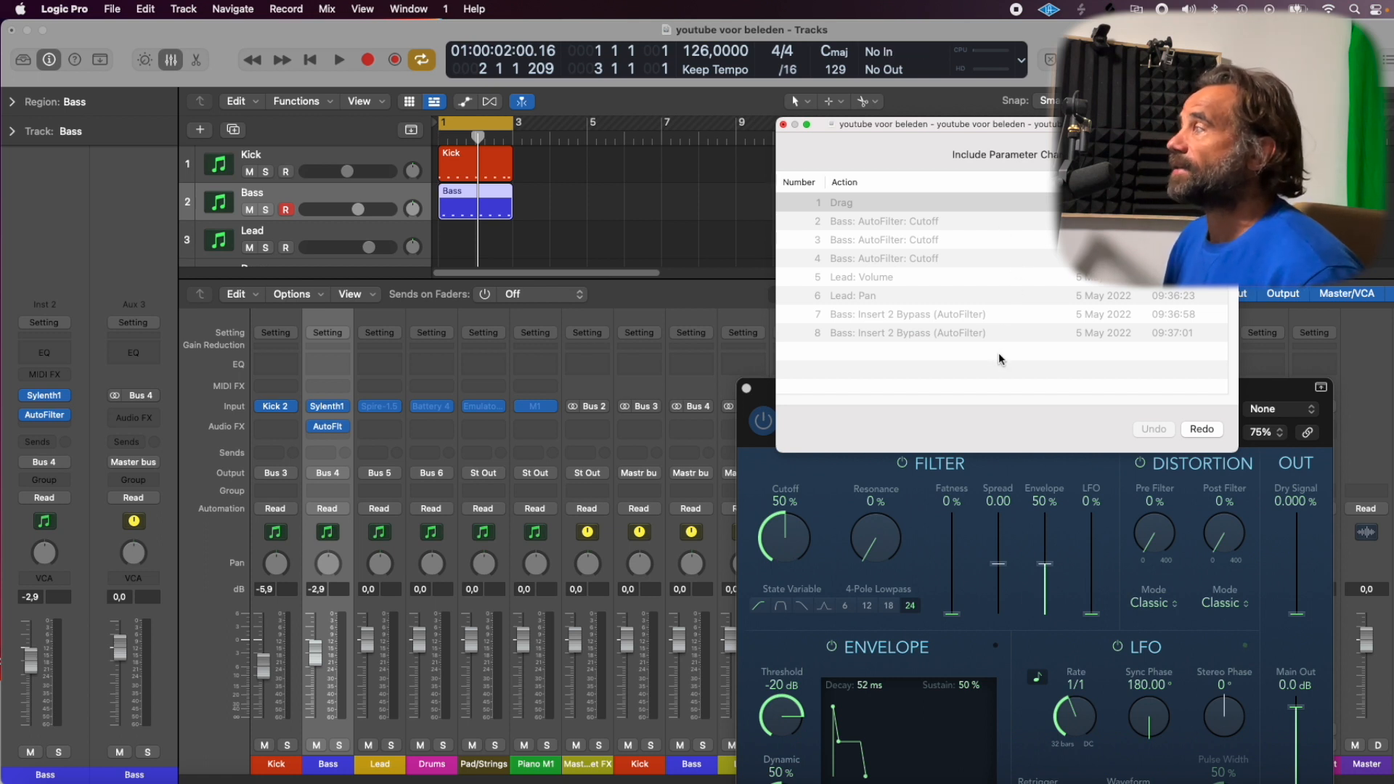
pyautogui.moveTo(908, 453)
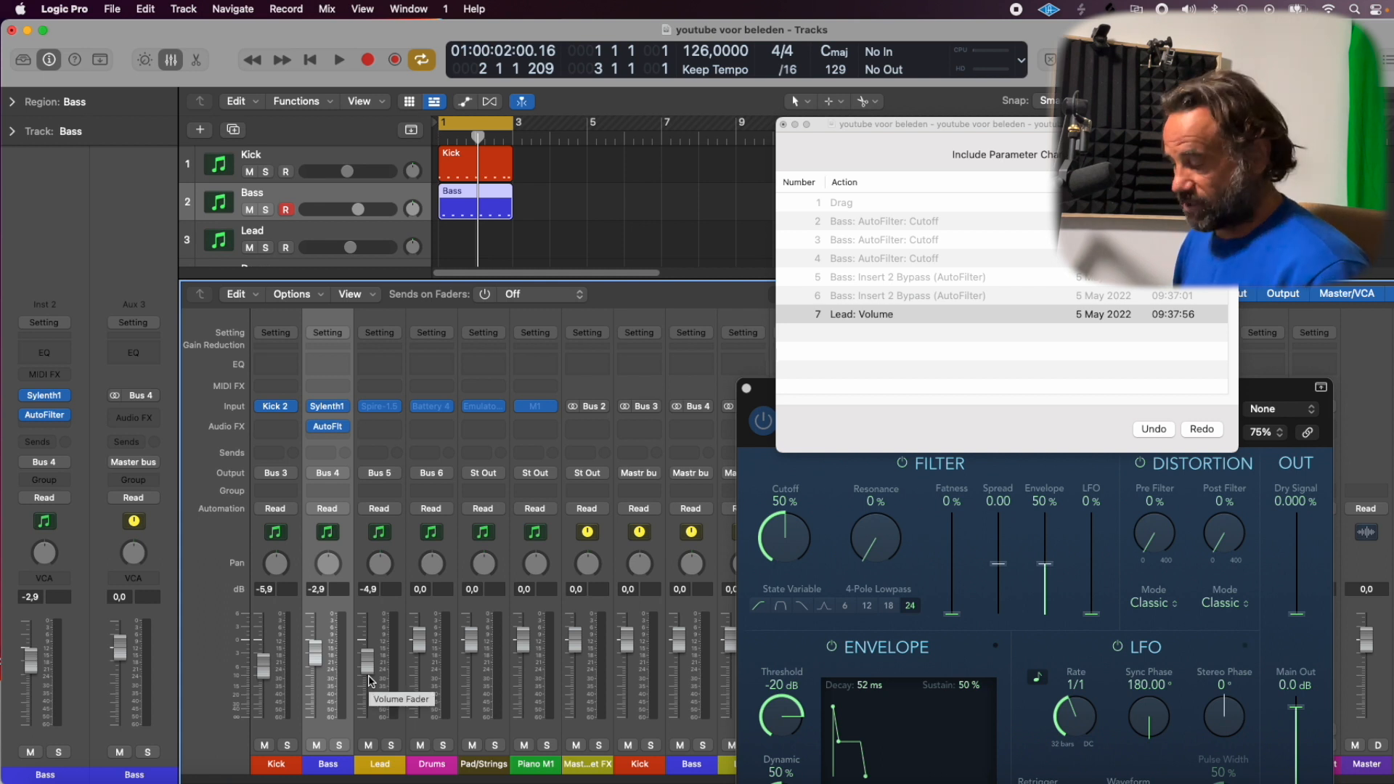
pyautogui.click(1153, 428)
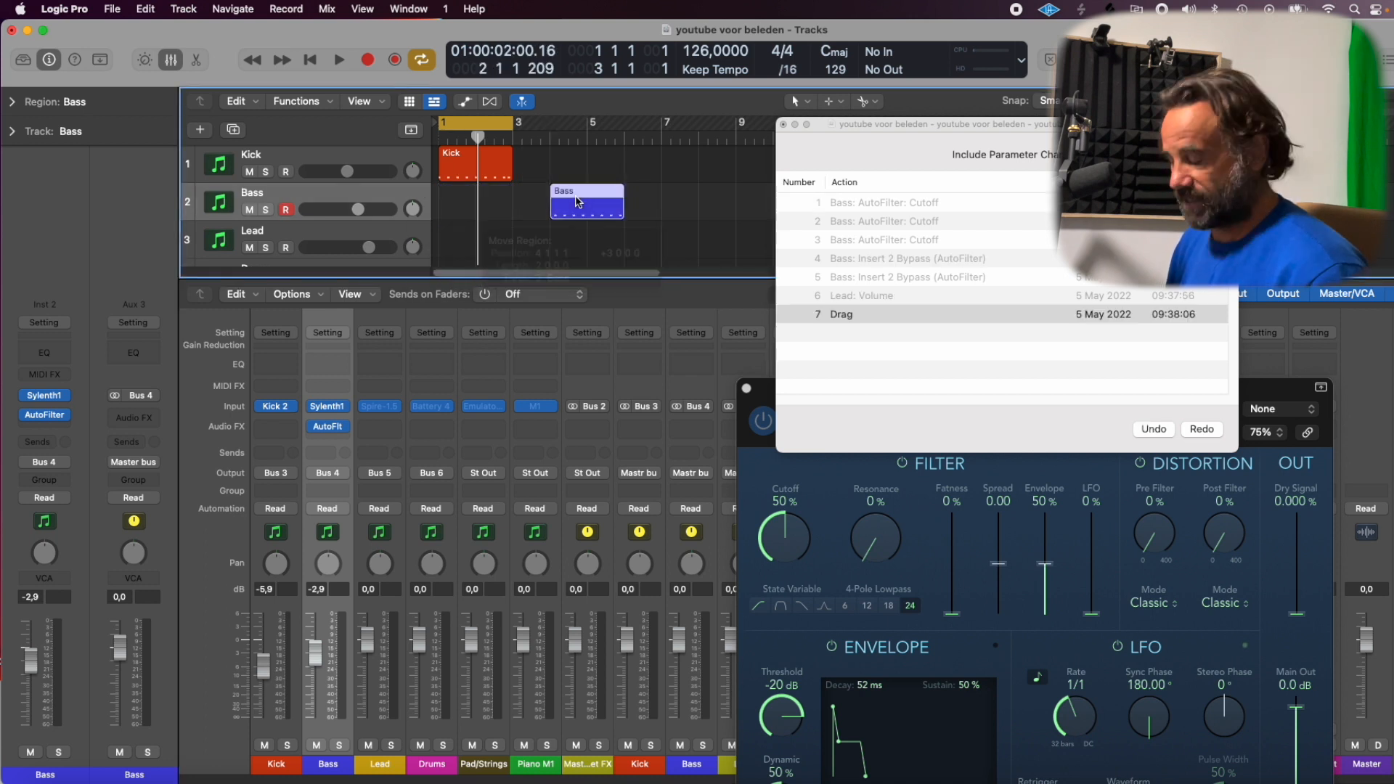
pyautogui.moveTo(587, 202); pyautogui.dragTo(475, 202)
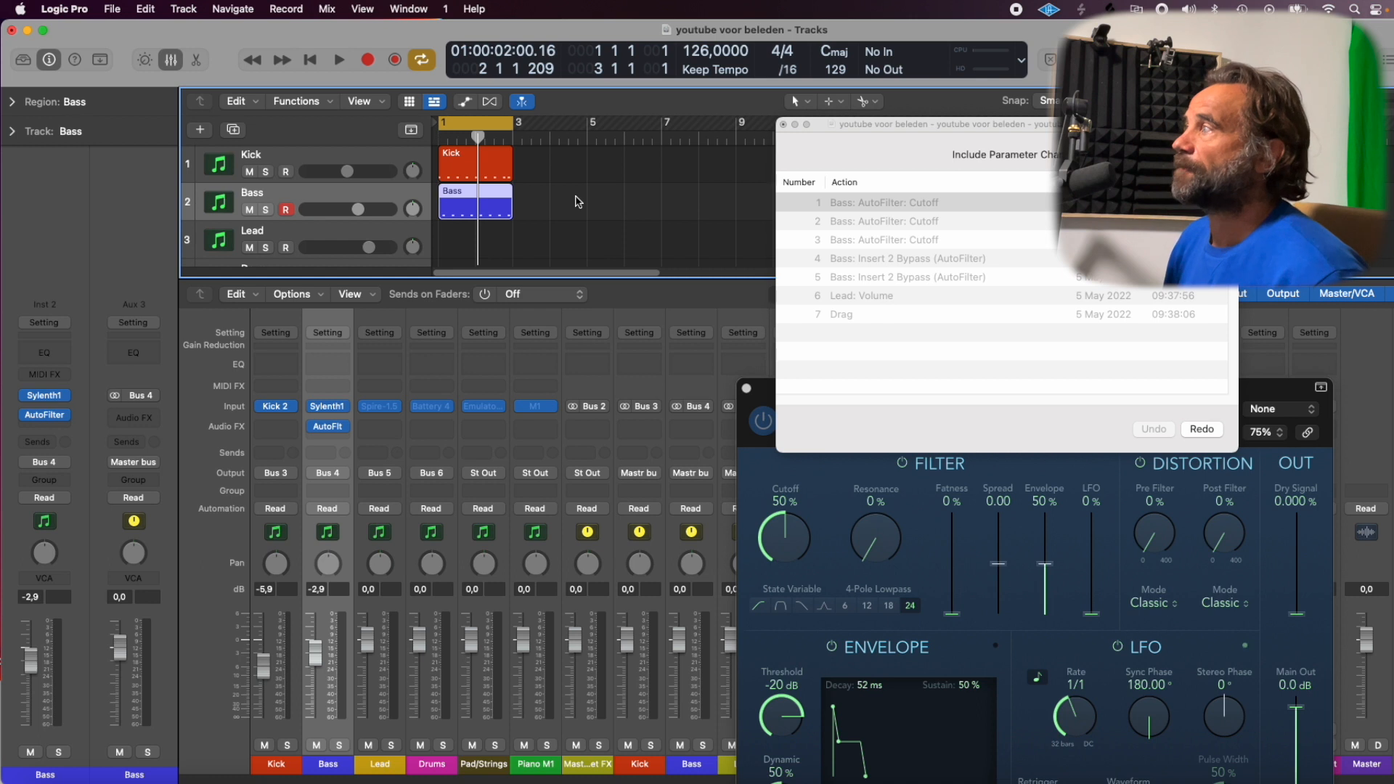